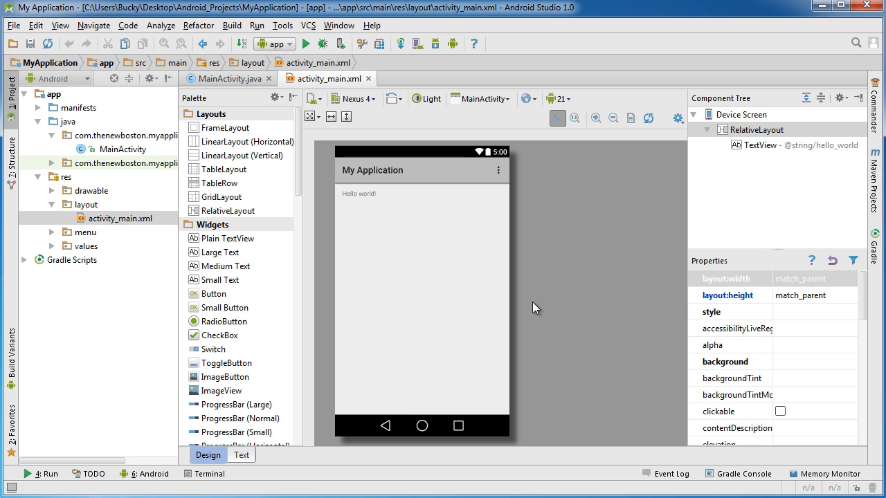
pyautogui.moveTo(526, 285)
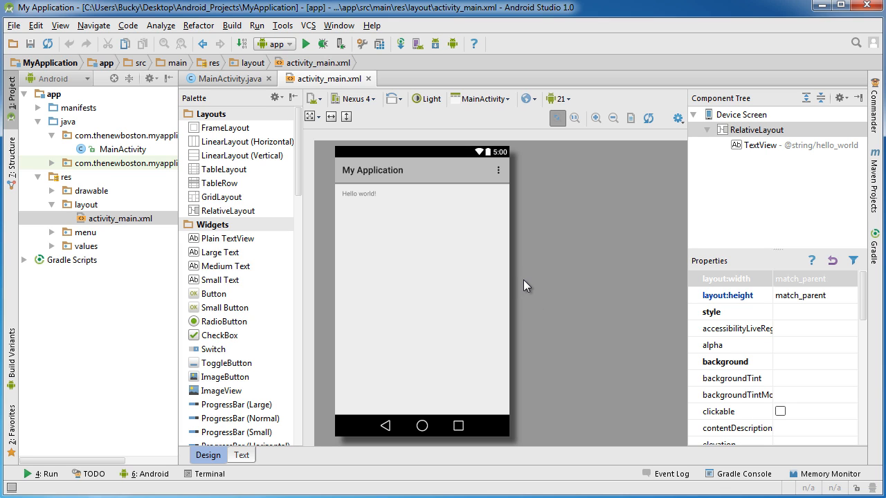
pyautogui.moveTo(542, 293)
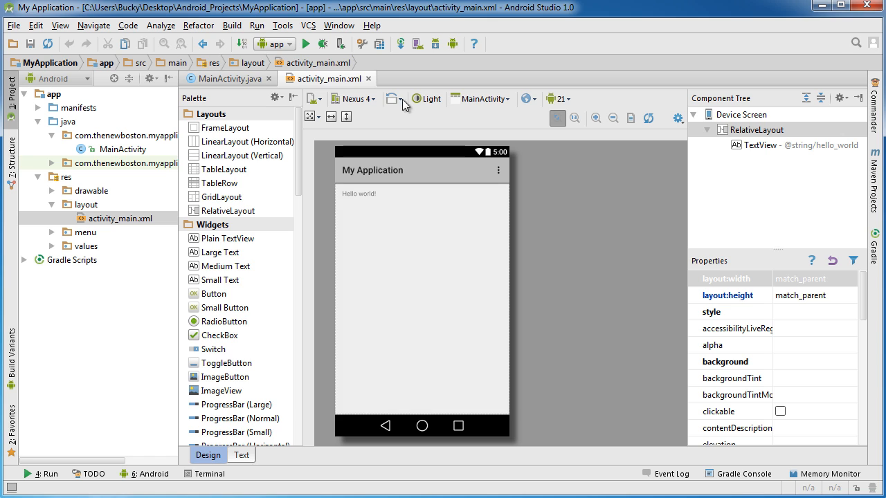
# - Open the Settings dialog from the File menu, landing on the Editor page
pyautogui.click(362, 25)
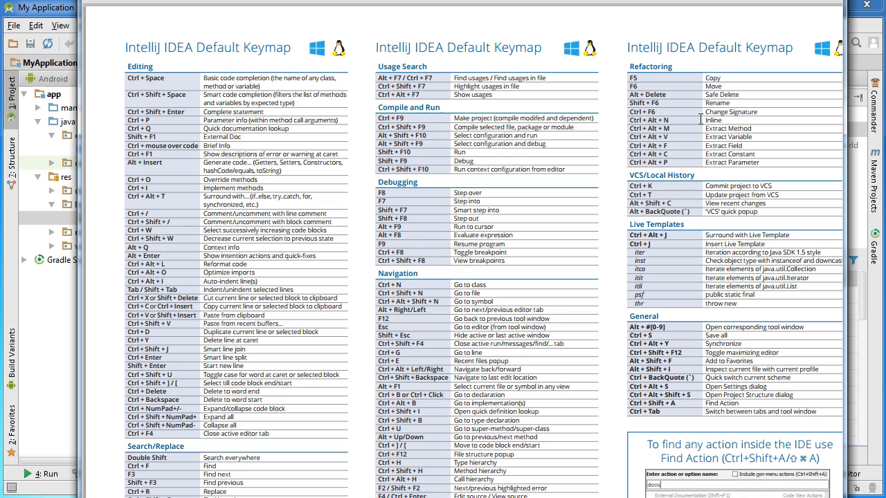
pyautogui.moveTo(337, 248)
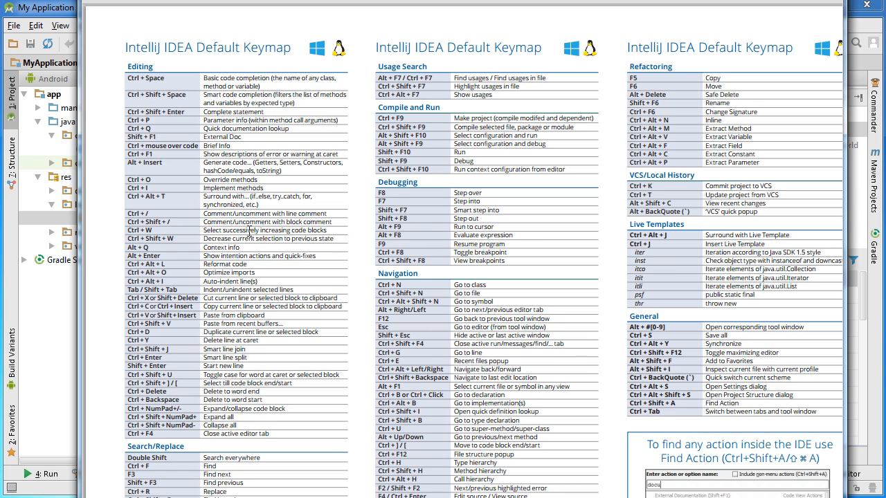
pyautogui.moveTo(403, 260)
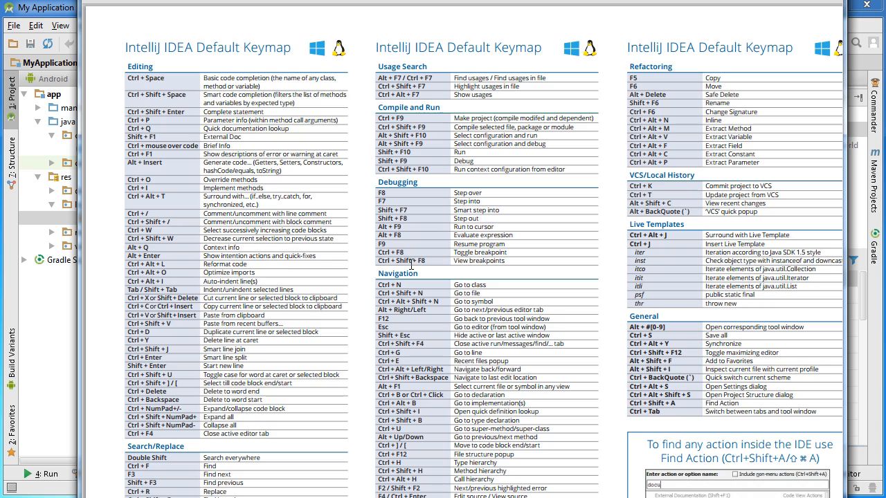
pyautogui.moveTo(346, 282)
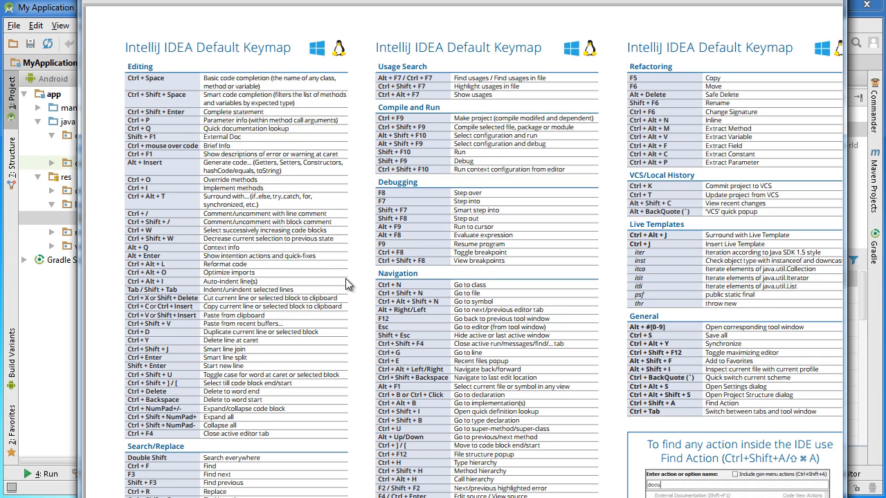
pyautogui.moveTo(351, 290)
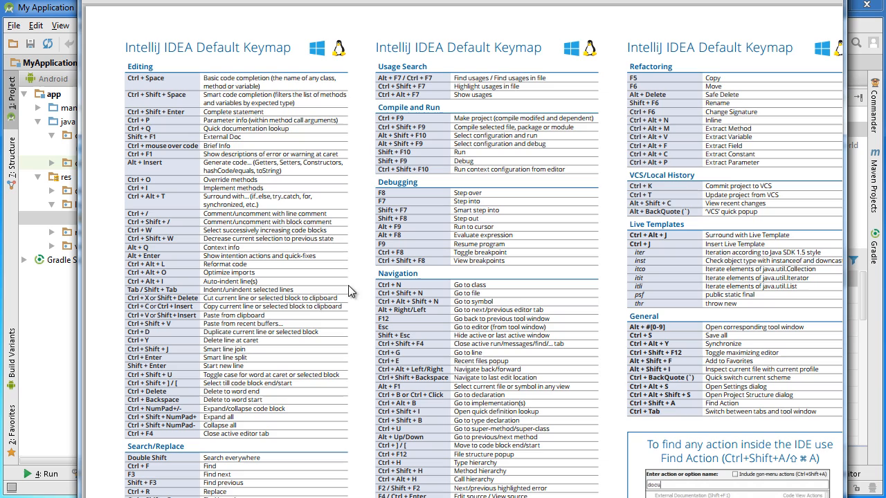
pyautogui.moveTo(264, 180)
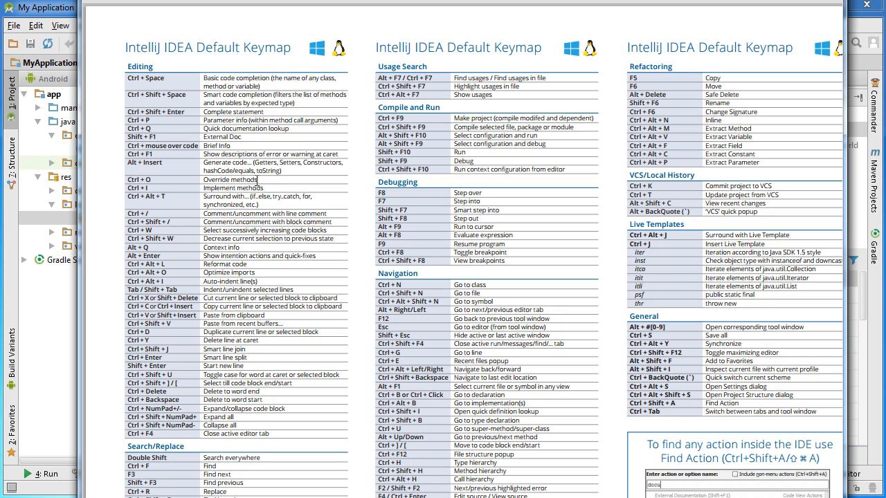
pyautogui.moveTo(554, 195)
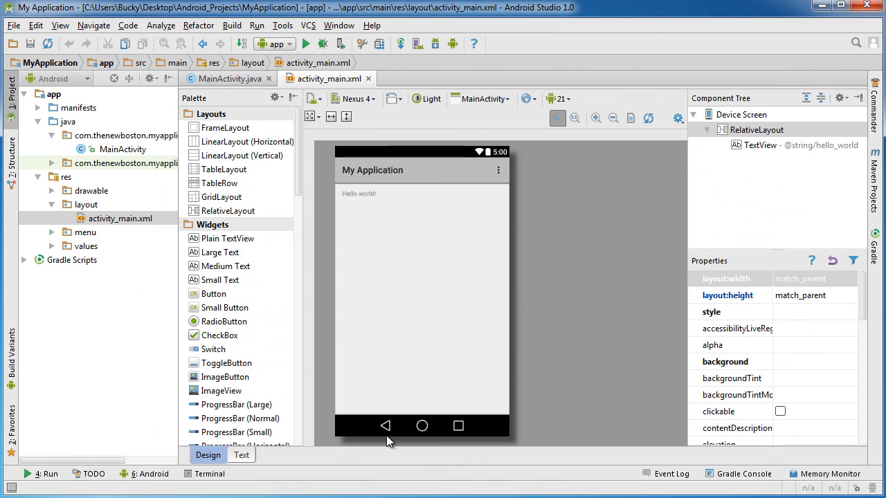
pyautogui.moveTo(462, 329)
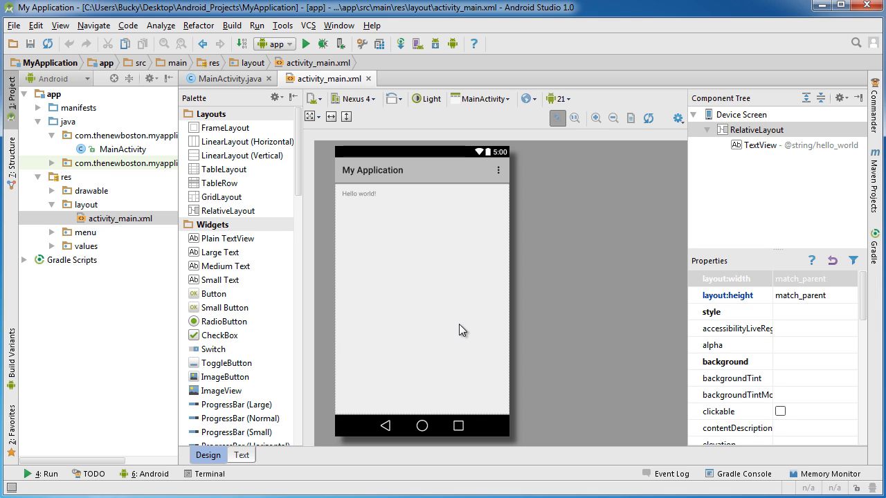
pyautogui.moveTo(443, 271)
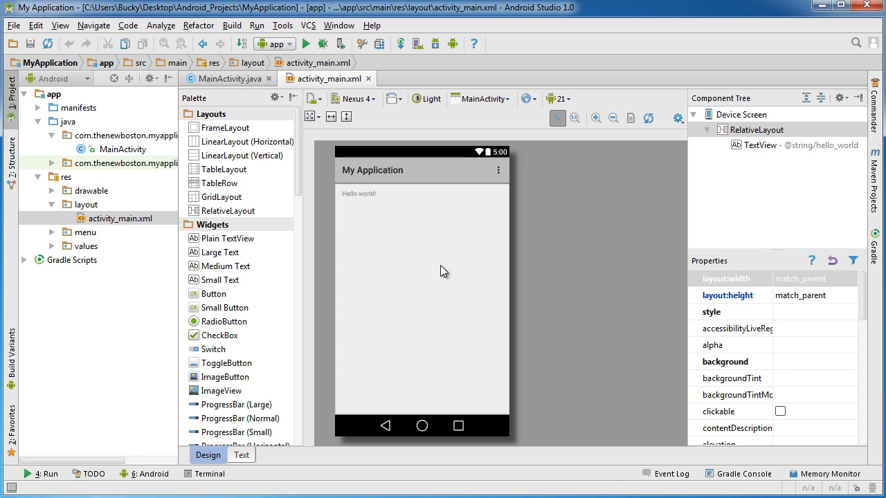
pyautogui.moveTo(474, 284)
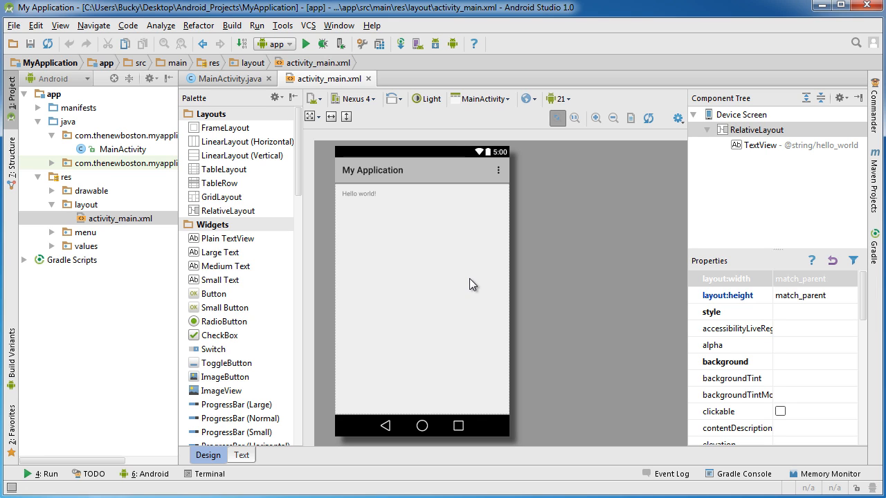
pyautogui.moveTo(470, 284)
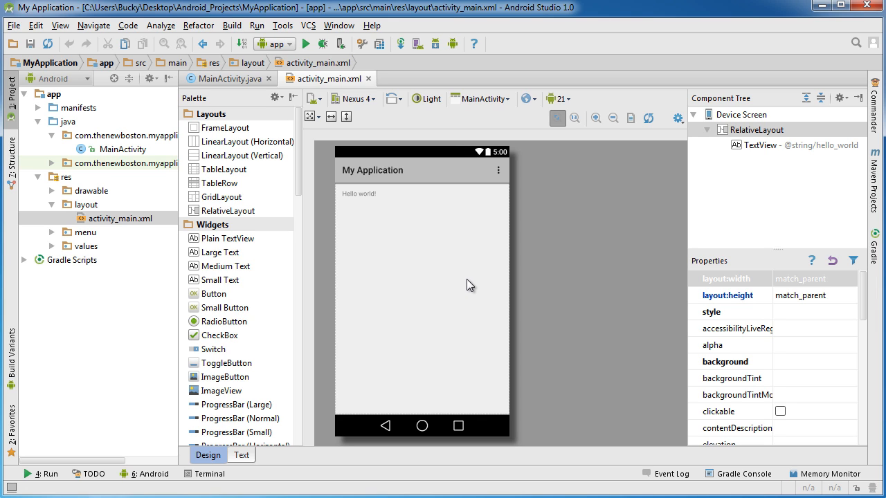
pyautogui.moveTo(496, 232)
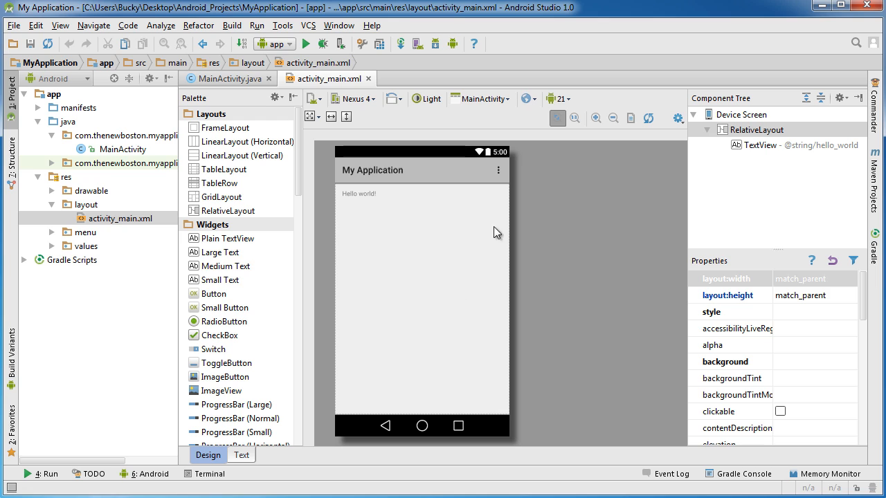
pyautogui.moveTo(426, 264)
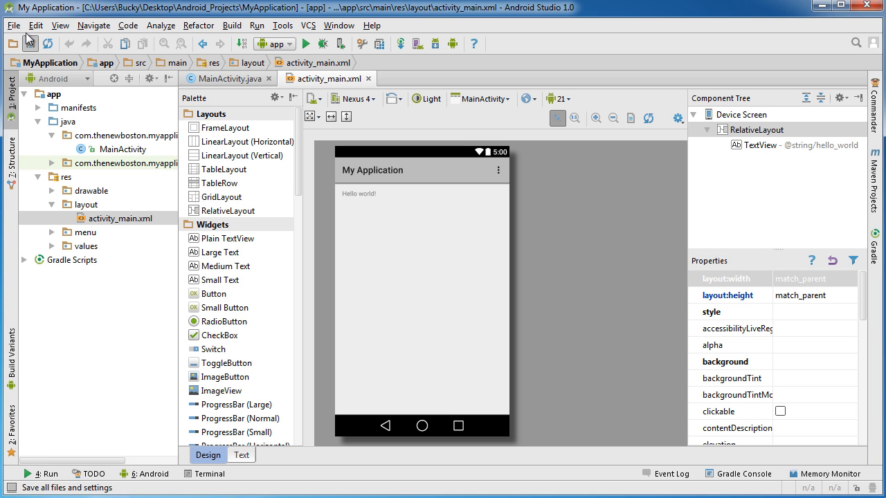
pyautogui.click(14, 26)
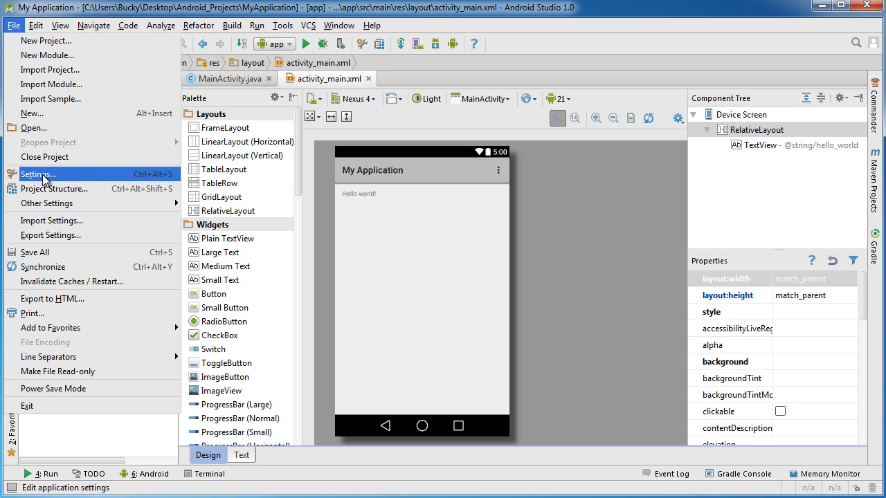
pyautogui.click(38, 174)
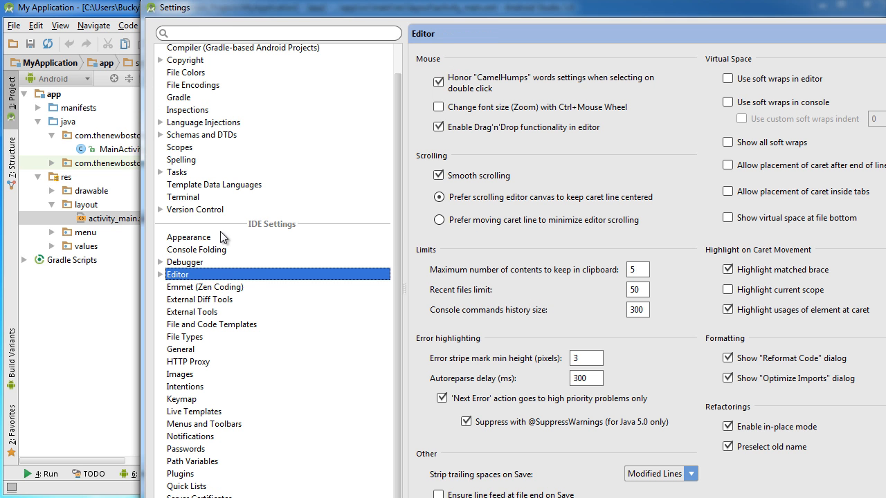
pyautogui.moveTo(279, 296)
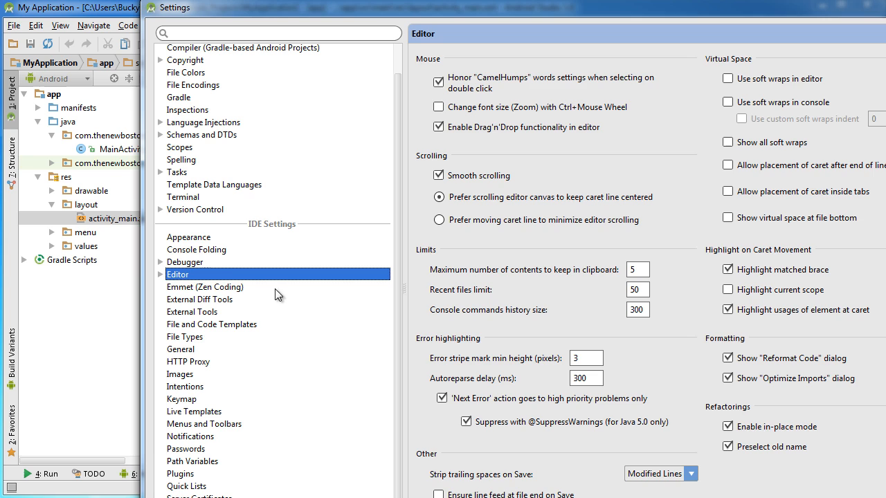
# - Show the Appearance page and list the Darcula, IntelliJ and Windows themes, keeping IntelliJ
pyautogui.click(188, 237)
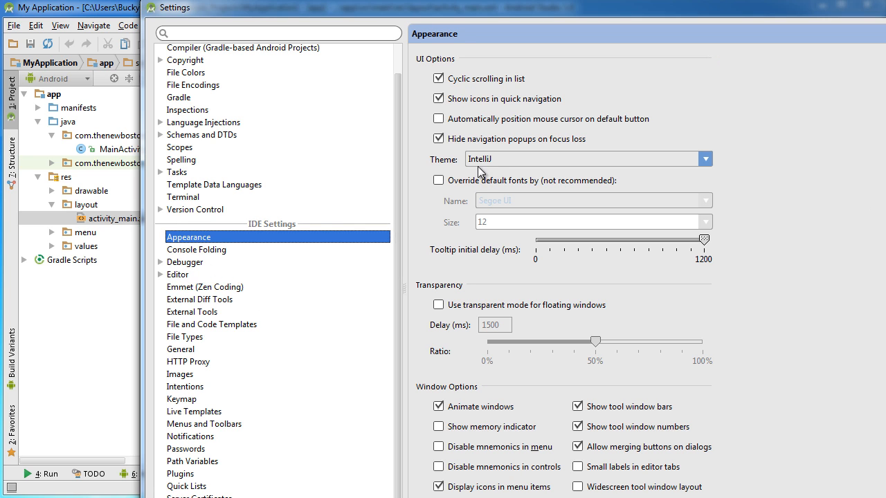
pyautogui.click(705, 158)
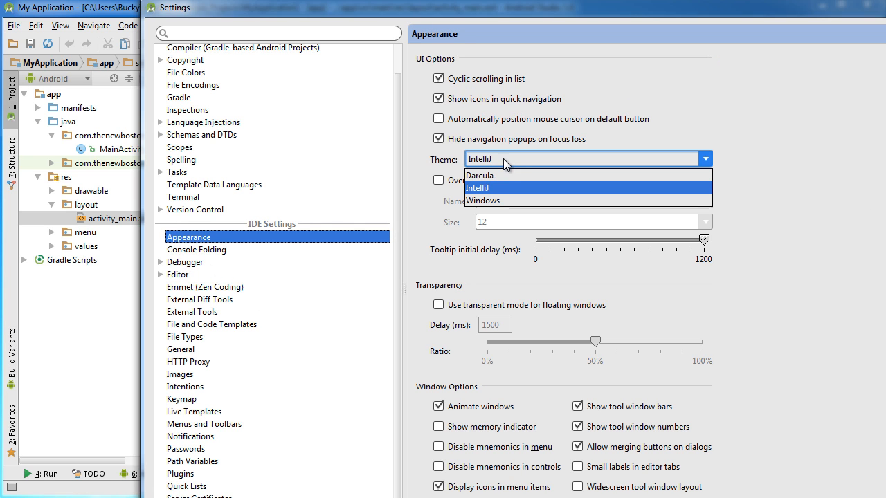
pyautogui.moveTo(498, 197)
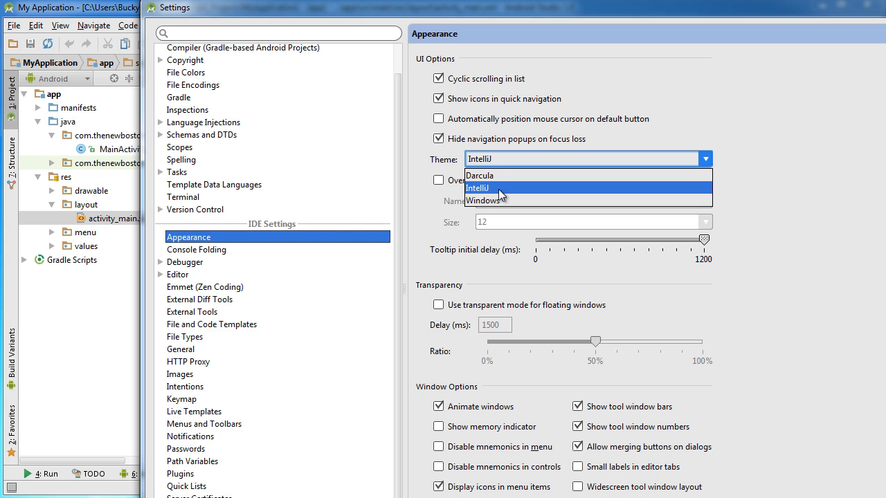
pyautogui.moveTo(503, 200)
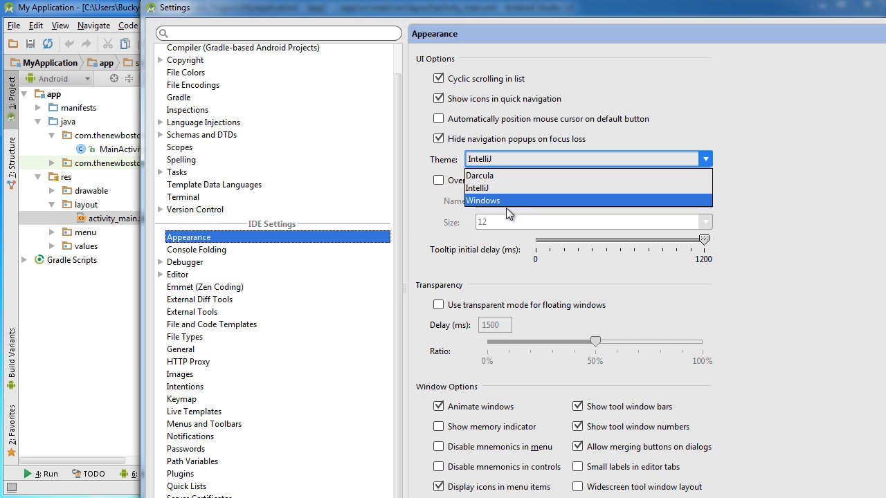
pyautogui.moveTo(495, 175)
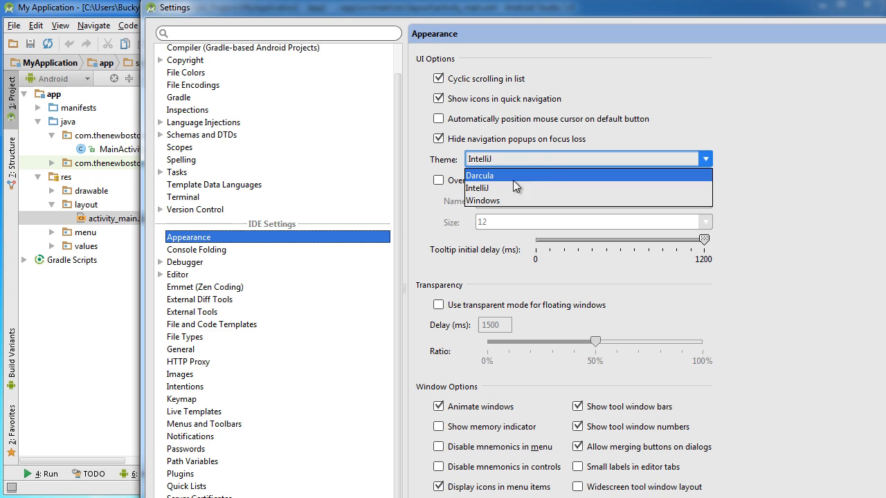
pyautogui.moveTo(495, 188)
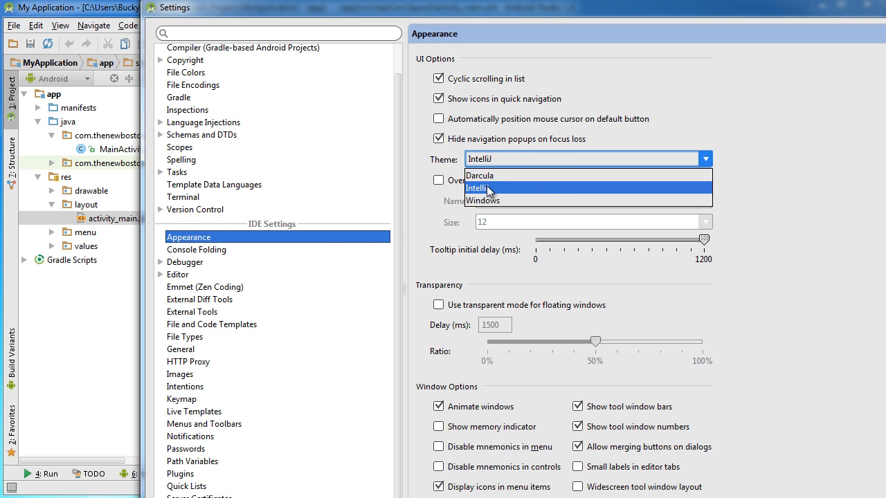
pyautogui.moveTo(500, 189)
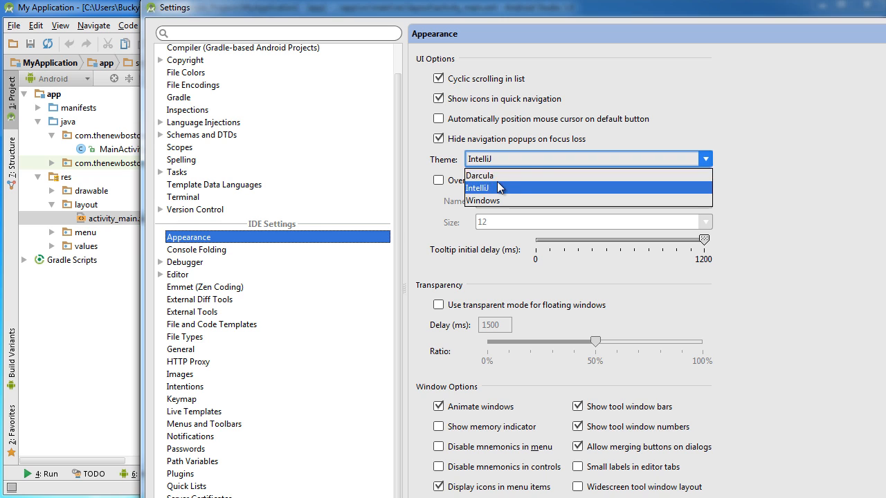
pyautogui.moveTo(498, 204)
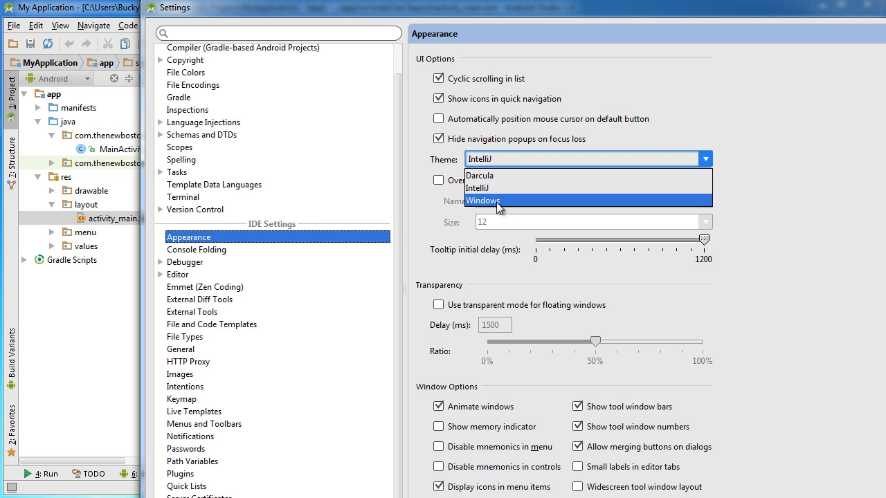
pyautogui.moveTo(500, 207)
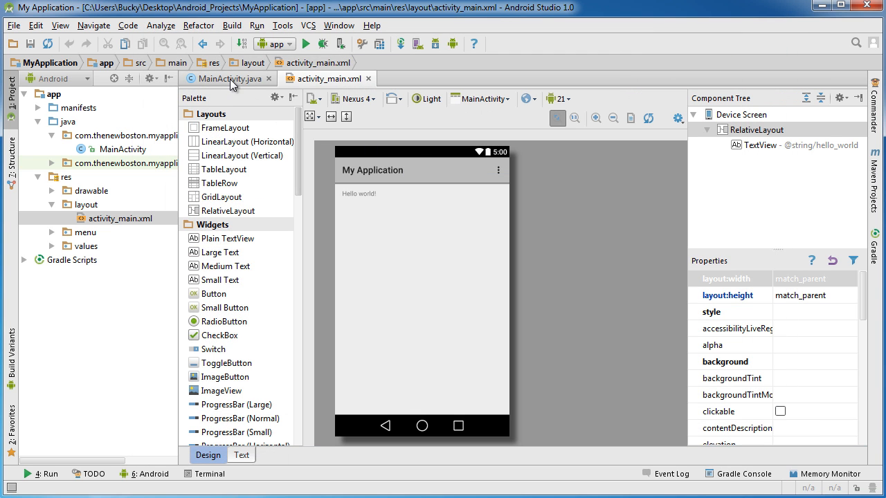
pyautogui.click(228, 78)
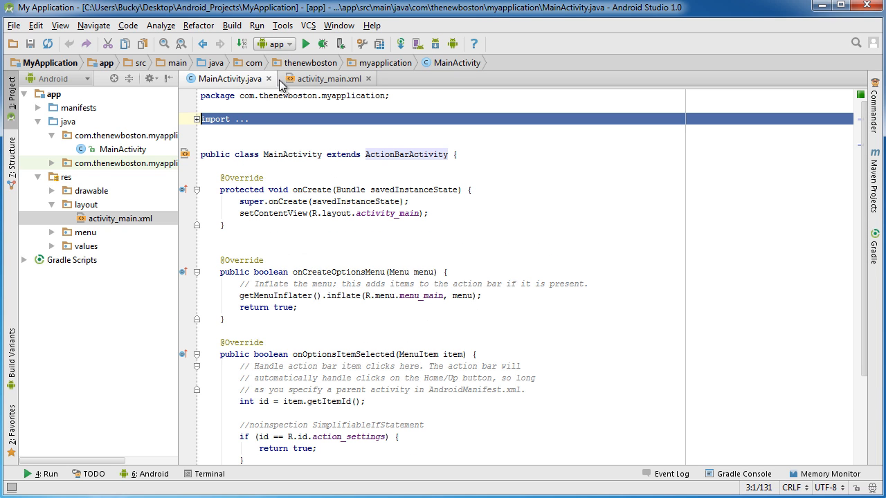
pyautogui.moveTo(234, 83)
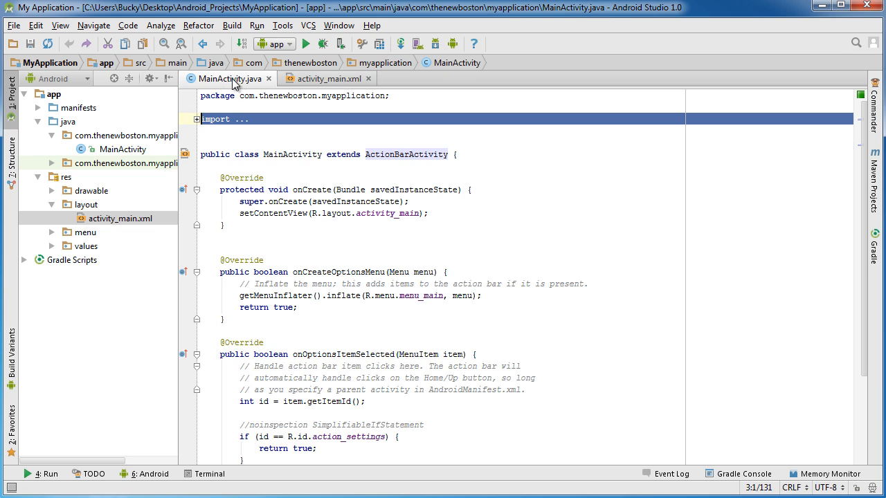
pyautogui.scroll(-3)
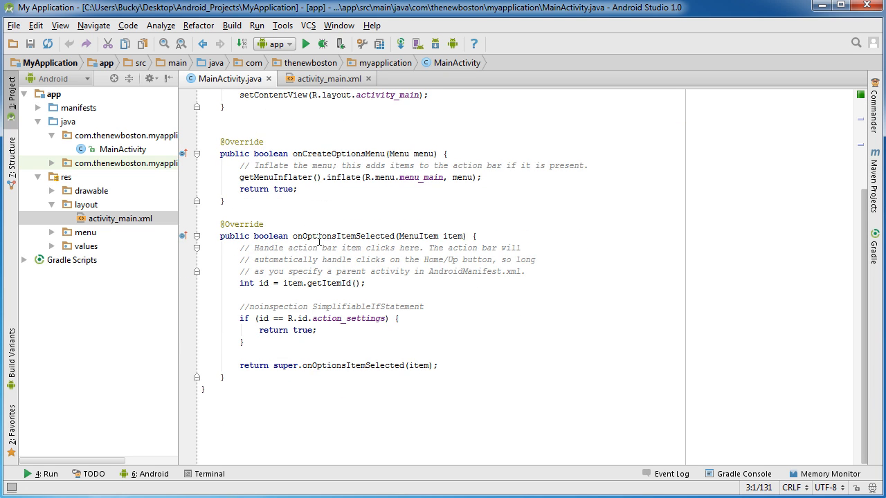
pyautogui.scroll(3)
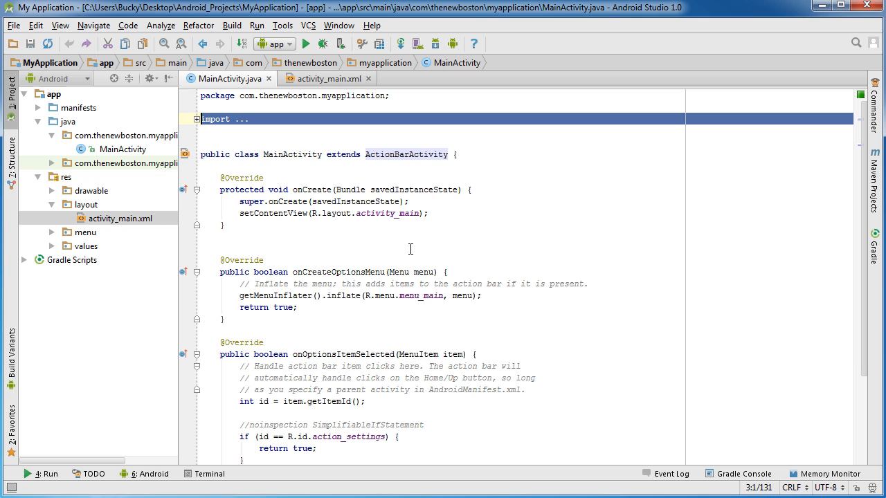
pyautogui.moveTo(252, 225)
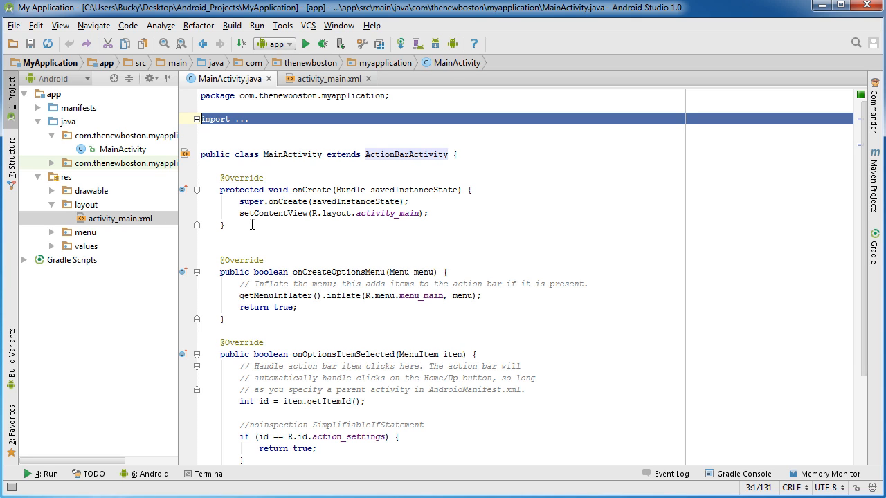
pyautogui.moveTo(297, 223)
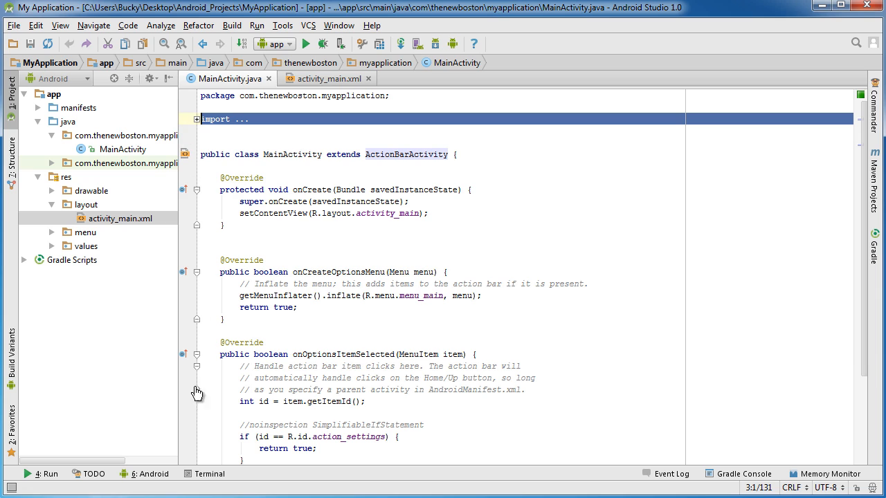
pyautogui.moveTo(196, 126)
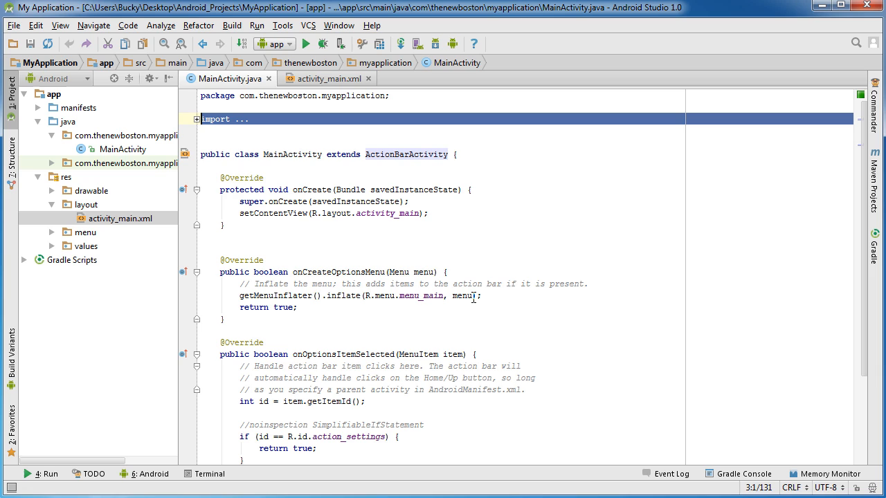
pyautogui.moveTo(468, 293)
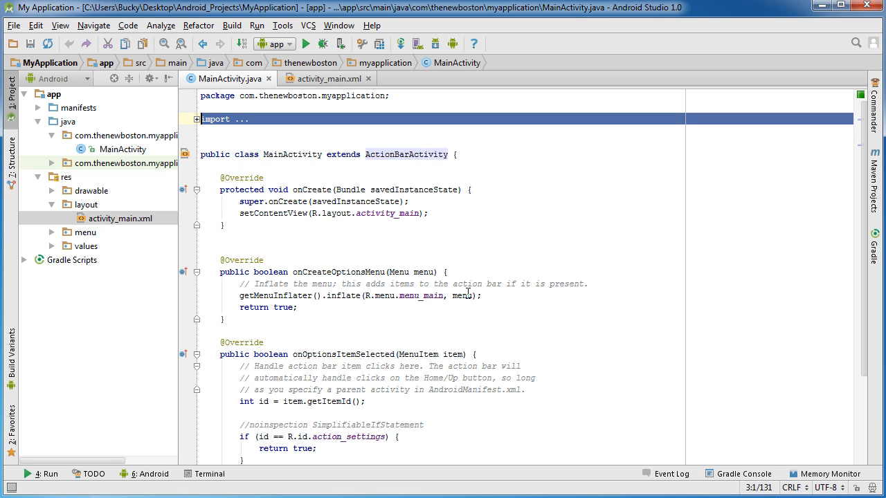
pyautogui.moveTo(395, 267)
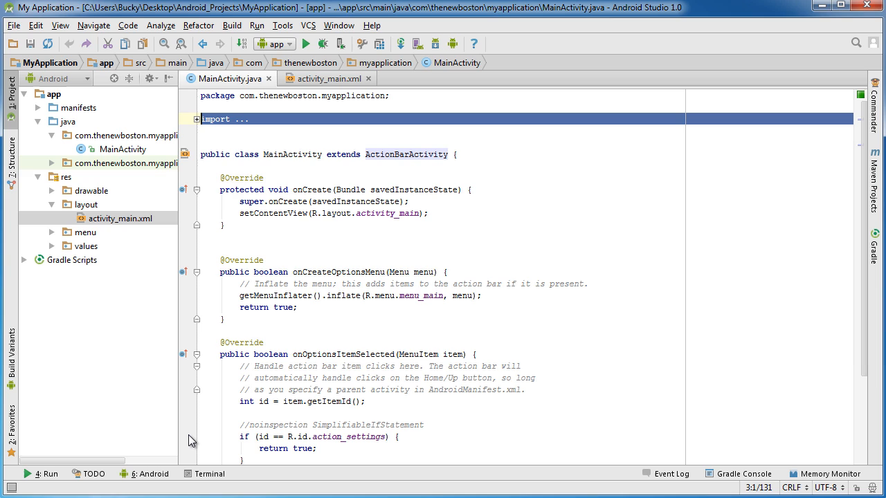
pyautogui.moveTo(240, 166)
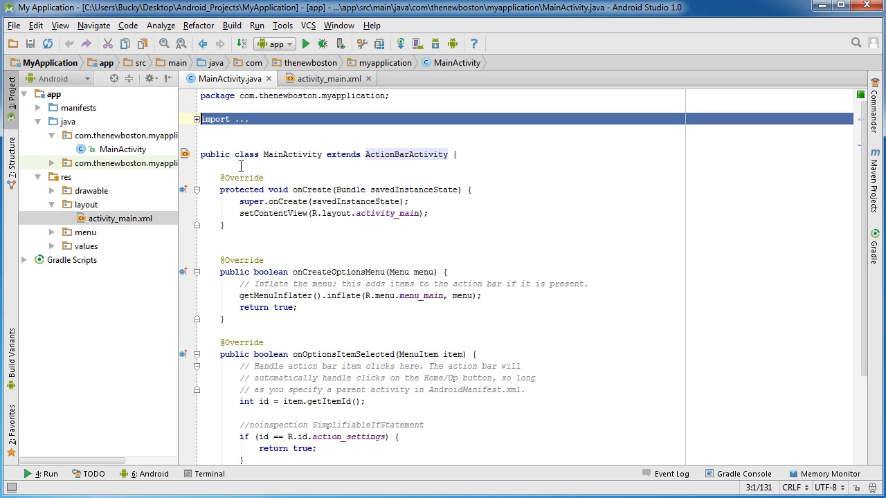
pyautogui.moveTo(246, 244)
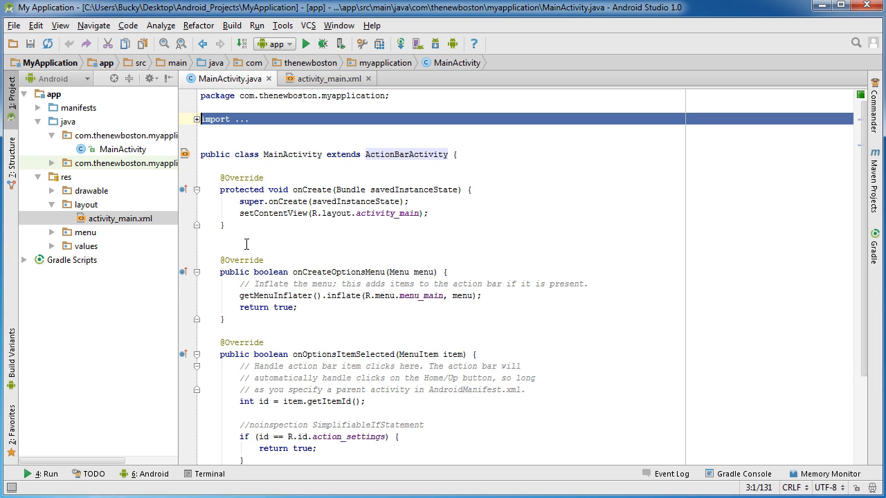
pyautogui.moveTo(190, 181)
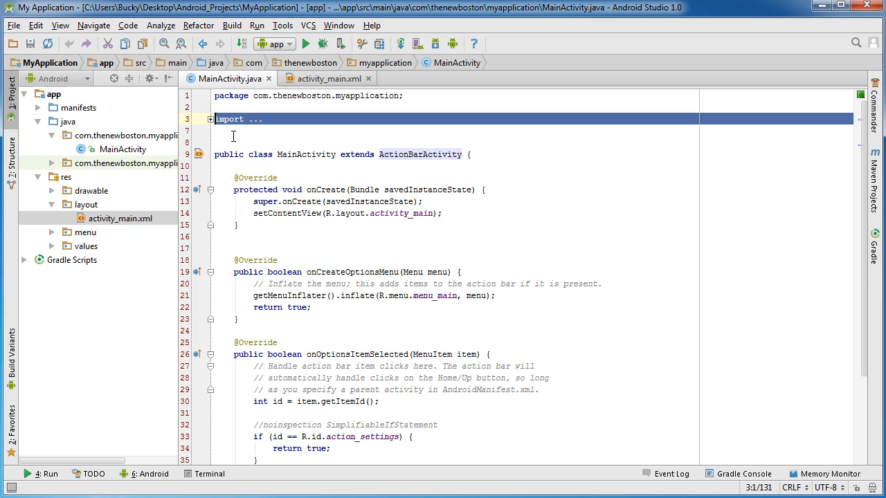
pyautogui.moveTo(221, 232)
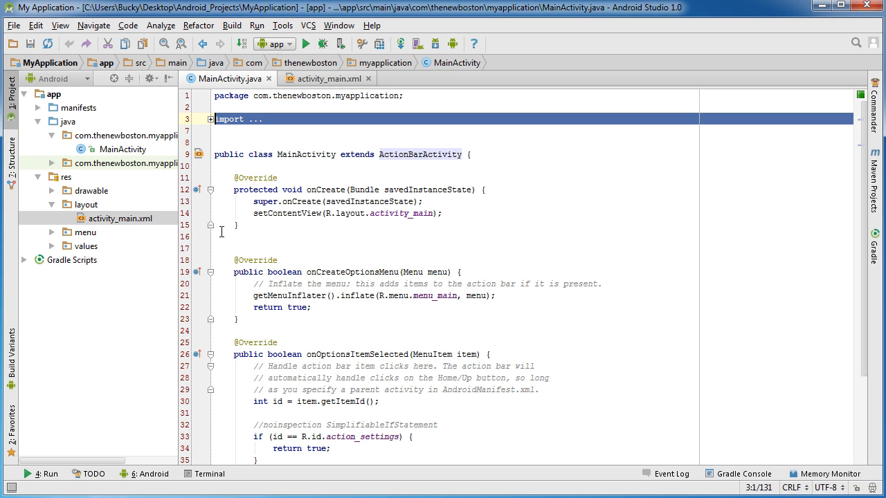
# - Unfold the line 3 import block so MainActivity's four imports appear
pyautogui.click(211, 119)
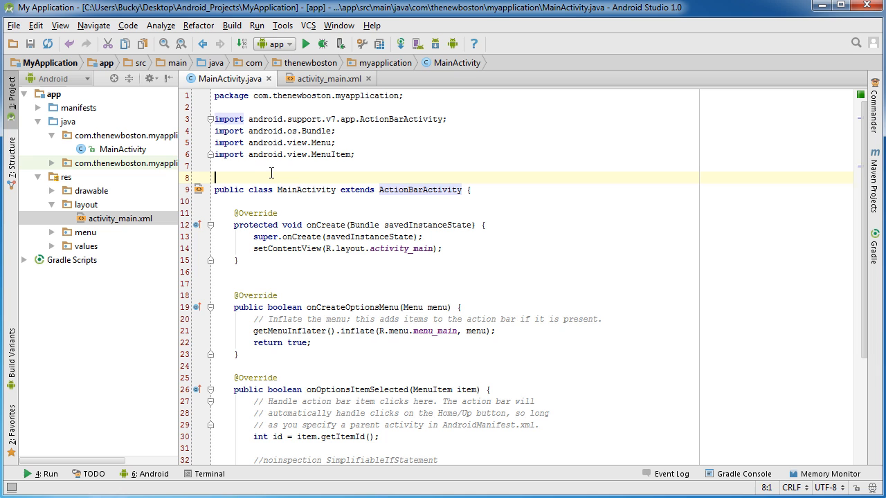
pyautogui.scroll(-3)
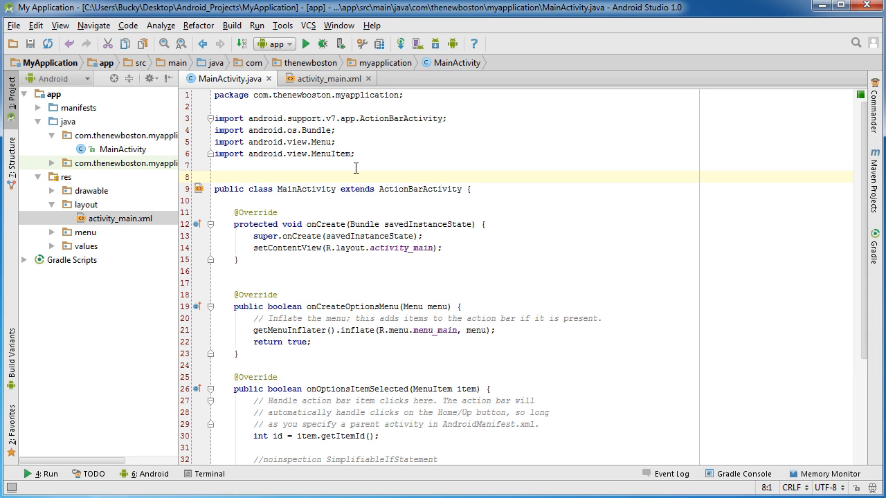
pyautogui.moveTo(384, 189)
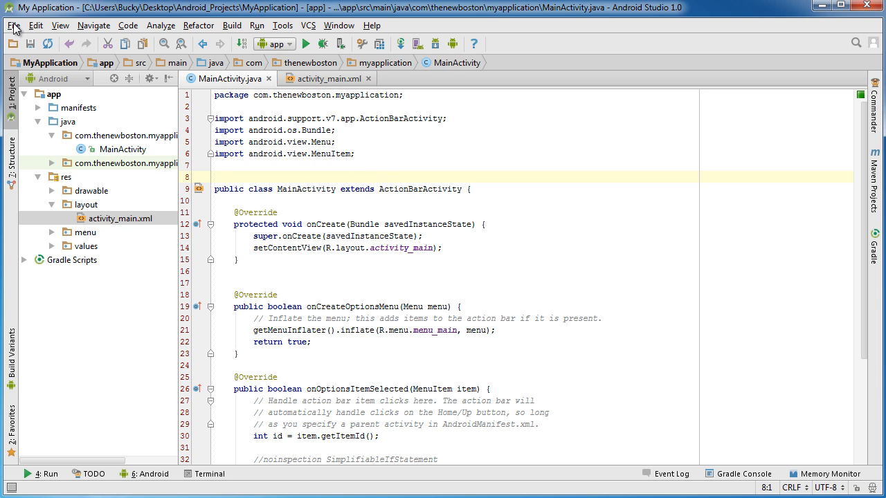
# - Reopen Settings, glance at Console Folding, expand Editor and select Code Folding
pyautogui.click(13, 26)
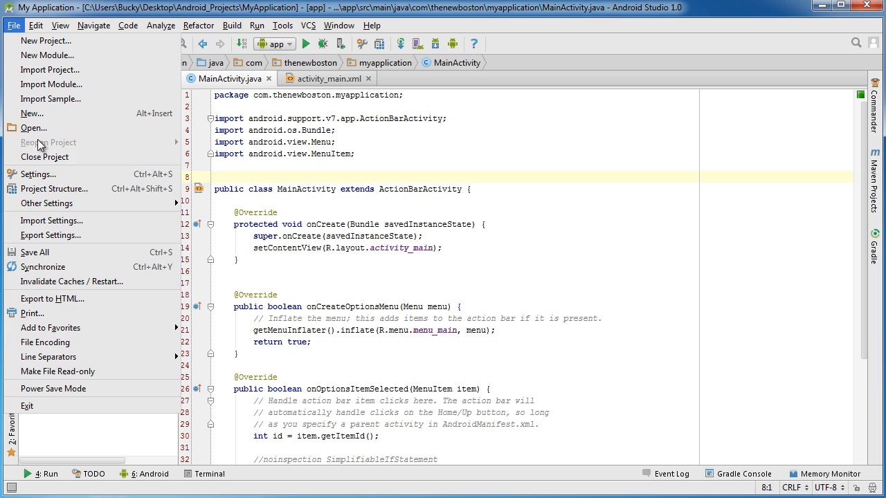
pyautogui.click(38, 174)
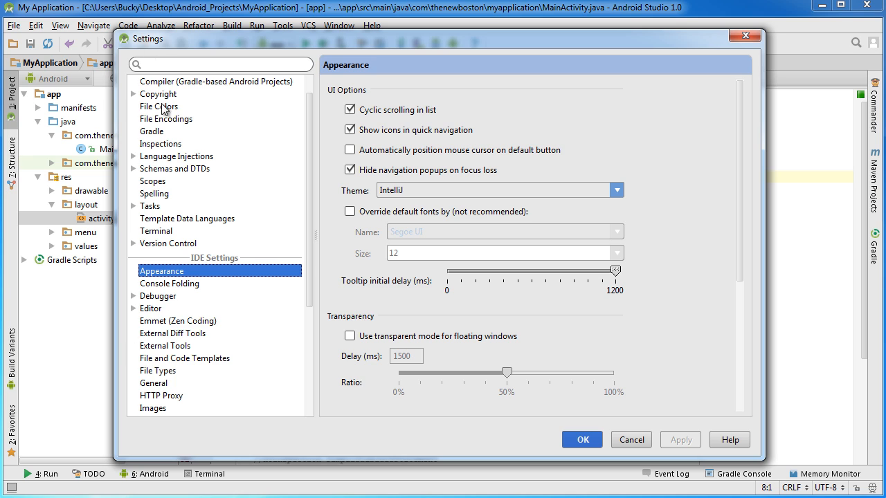
pyautogui.click(169, 284)
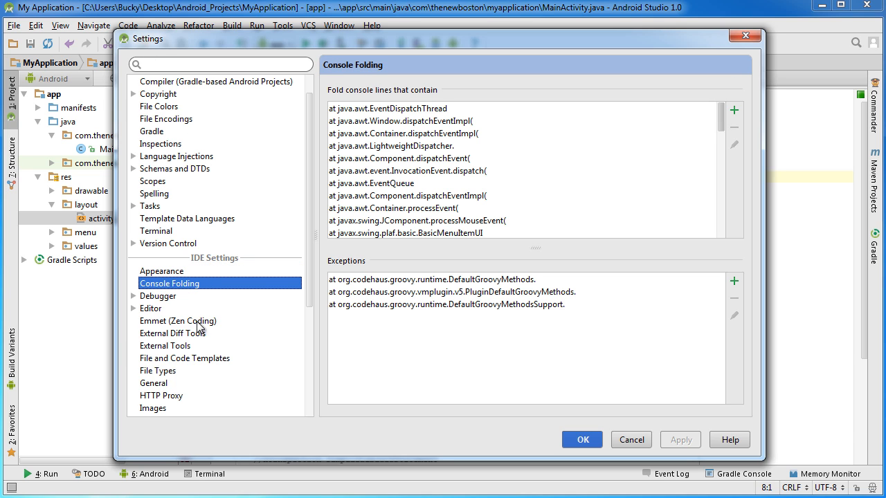
pyautogui.click(135, 308)
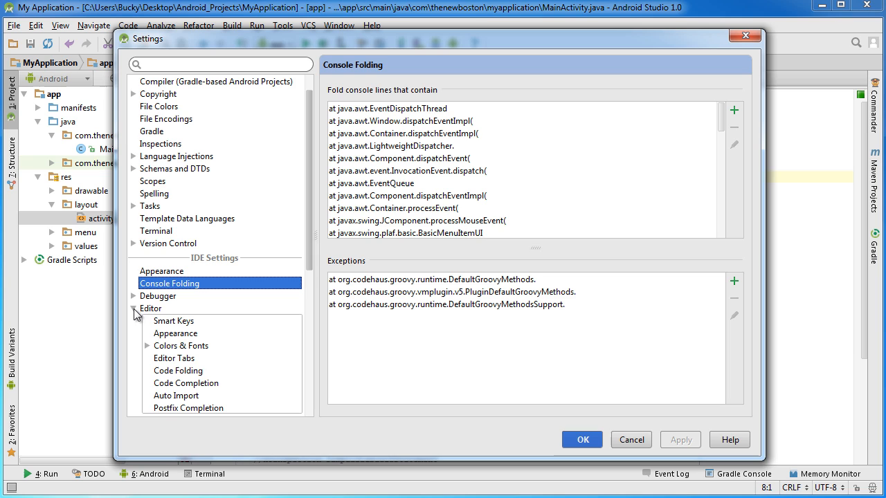
pyautogui.moveTo(212, 262)
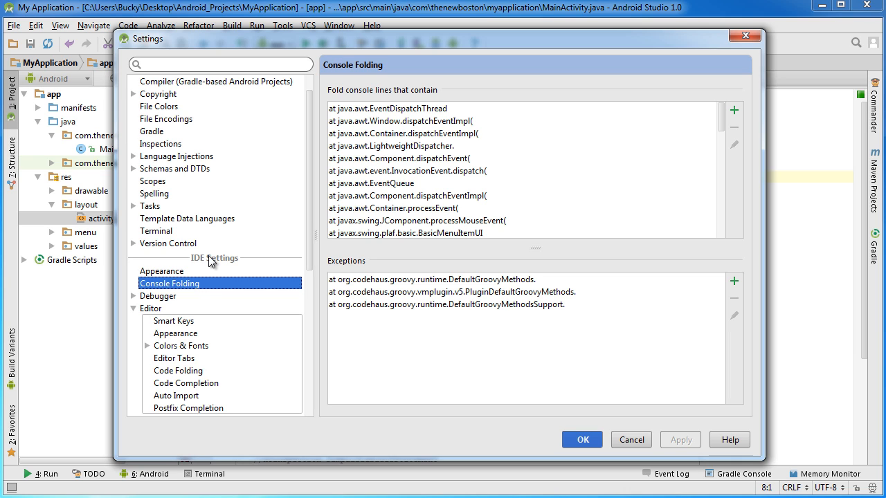
pyautogui.click(178, 370)
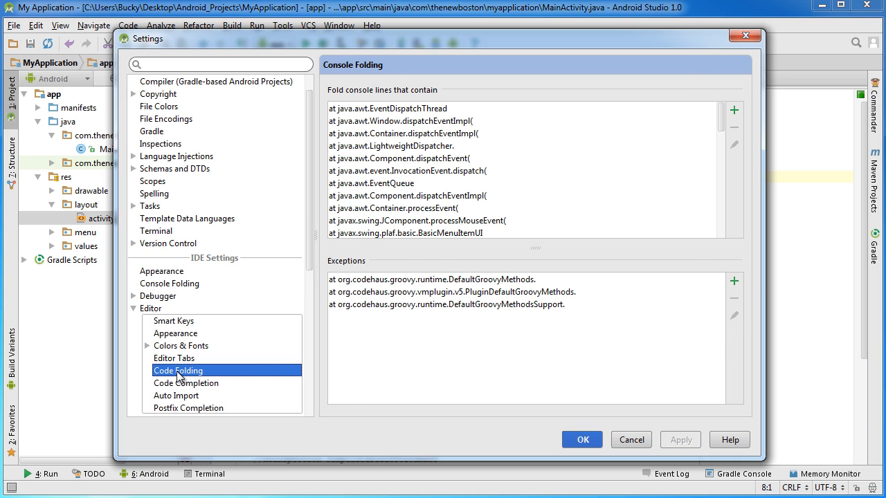
# - Clear all 'Collapse by default' code folding options and confirm with OK
pyautogui.click(177, 371)
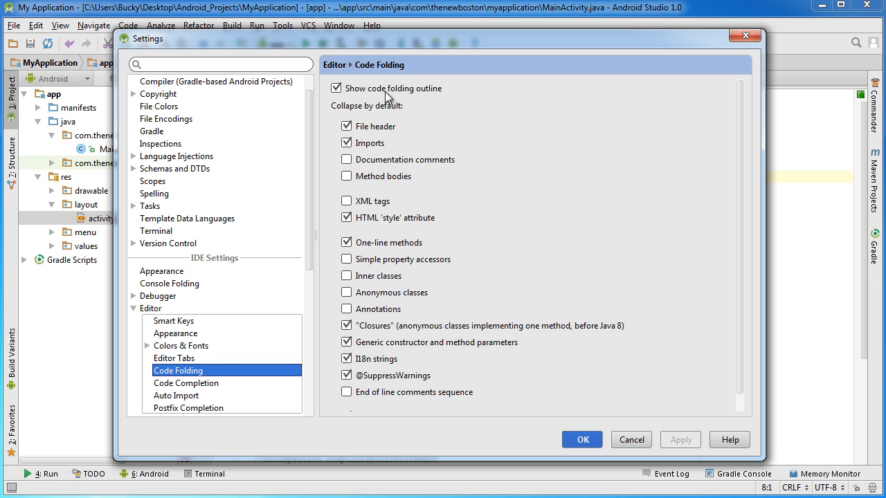
pyautogui.moveTo(406, 99)
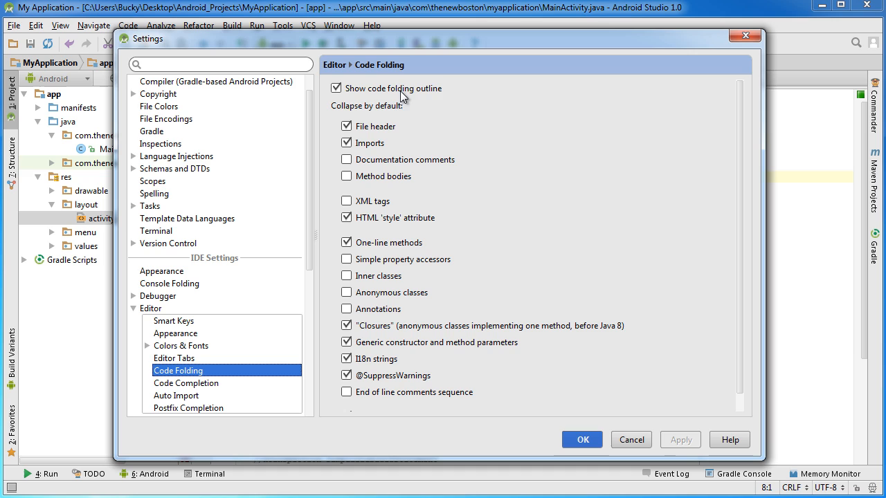
pyautogui.moveTo(417, 103)
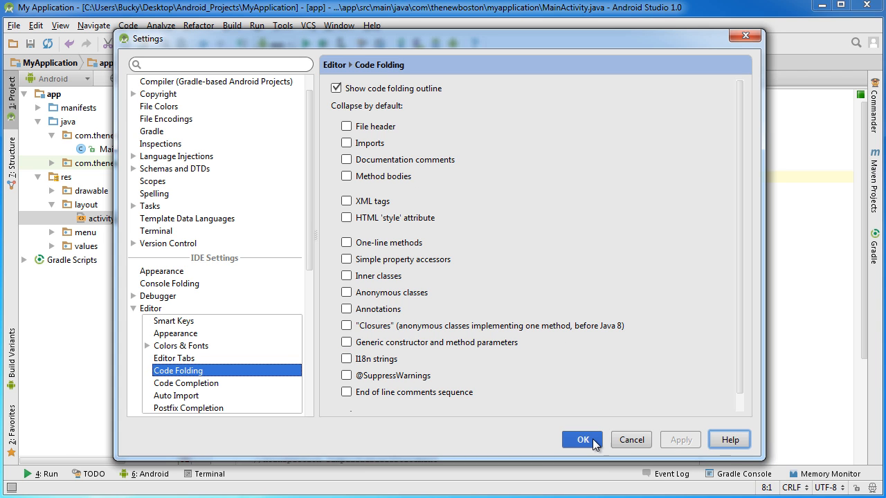
pyautogui.click(581, 439)
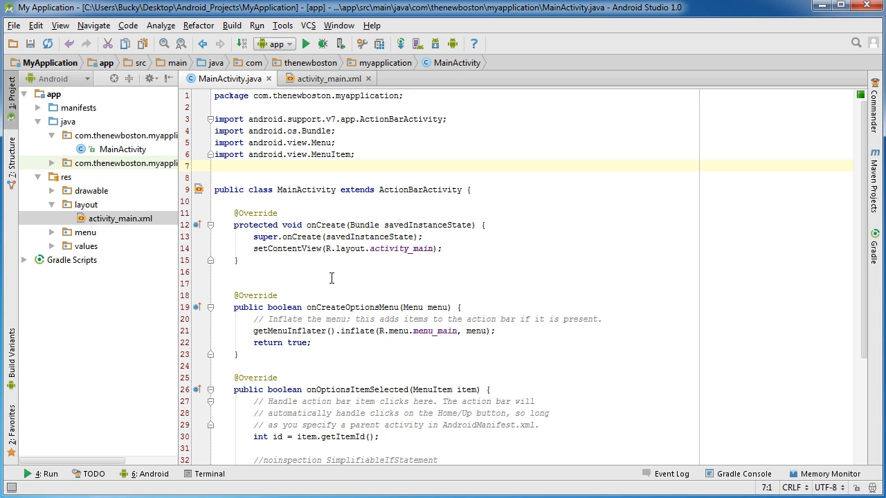
pyautogui.moveTo(327, 279)
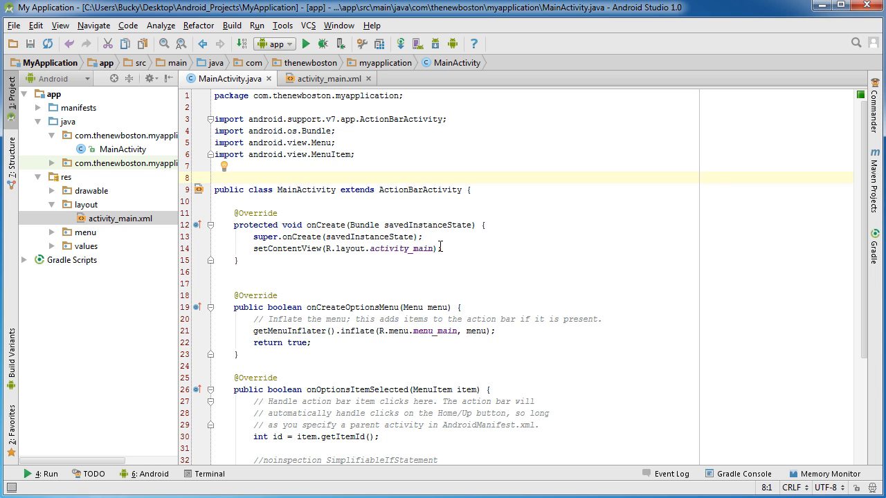
pyautogui.moveTo(418, 215)
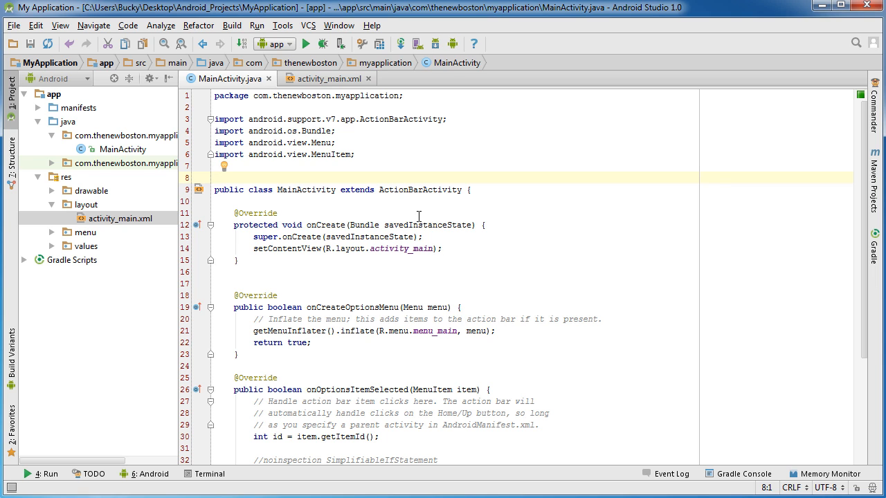
# - Switch to the activity_main.xml tab to view the Hello world! layout in Design view
pyautogui.click(322, 79)
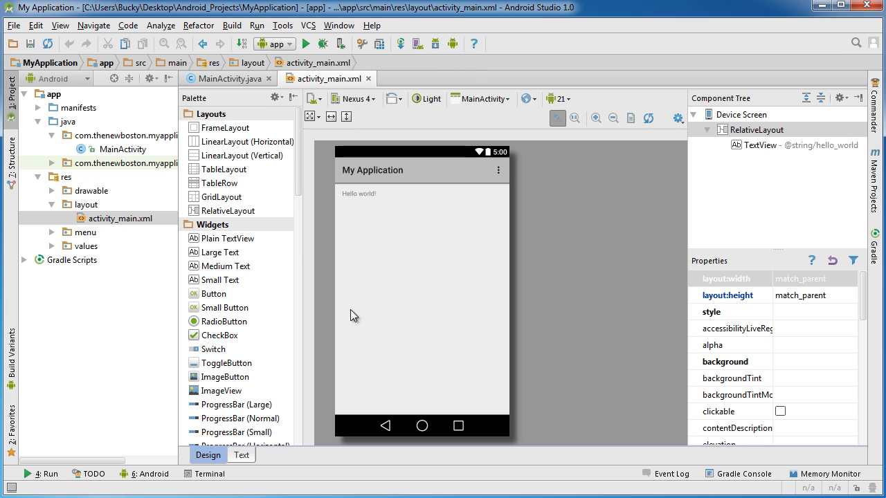
pyautogui.moveTo(395, 364)
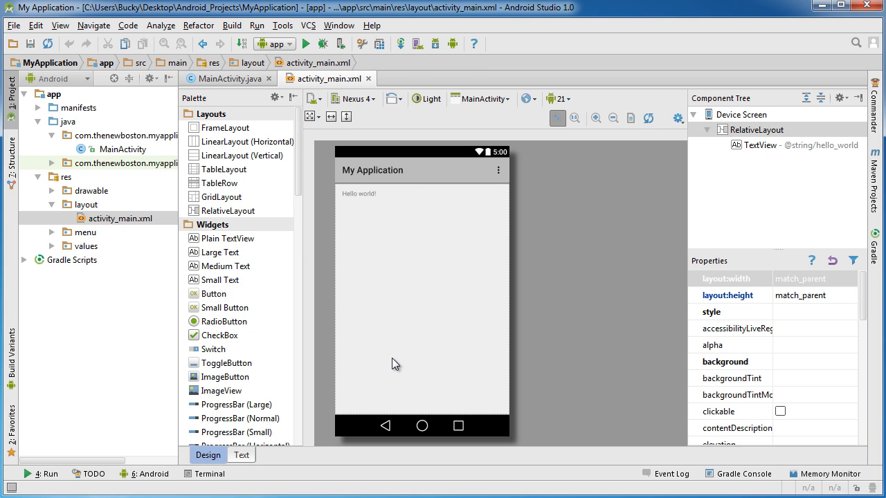